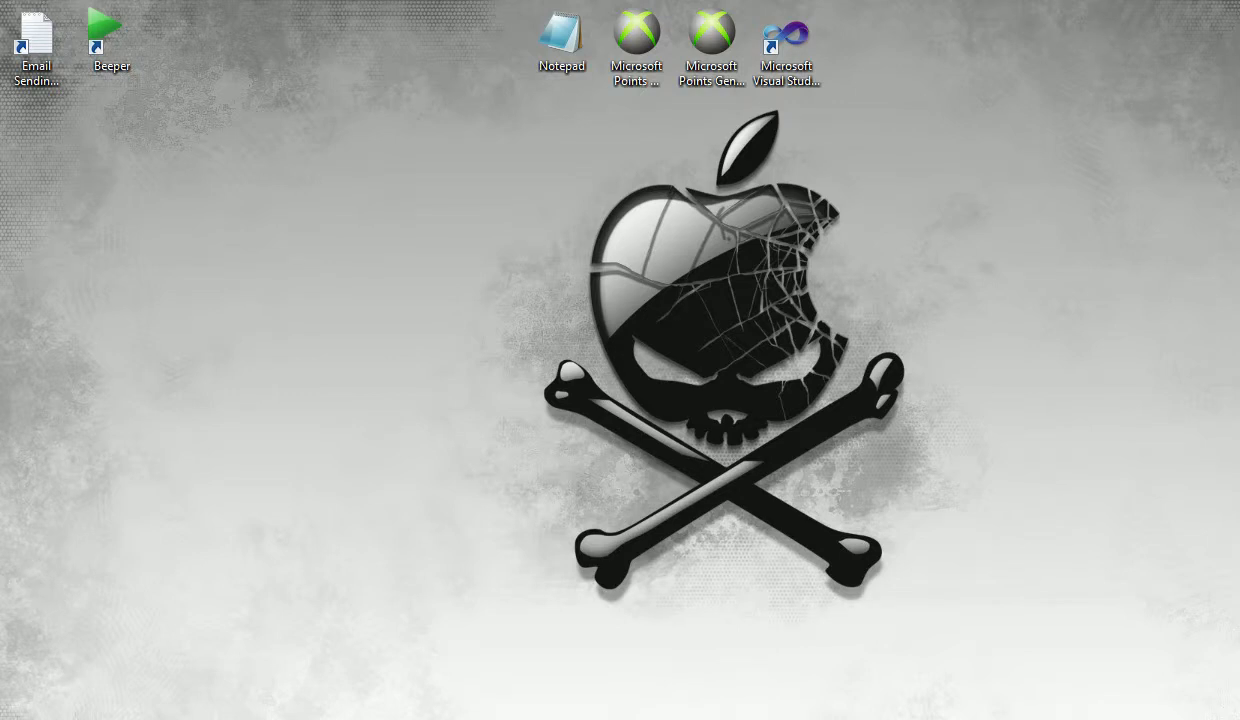
# Step: Launch the custom Beeper app from its desktop shortcut so its window opens
pyautogui.doubleClick(96, 42)
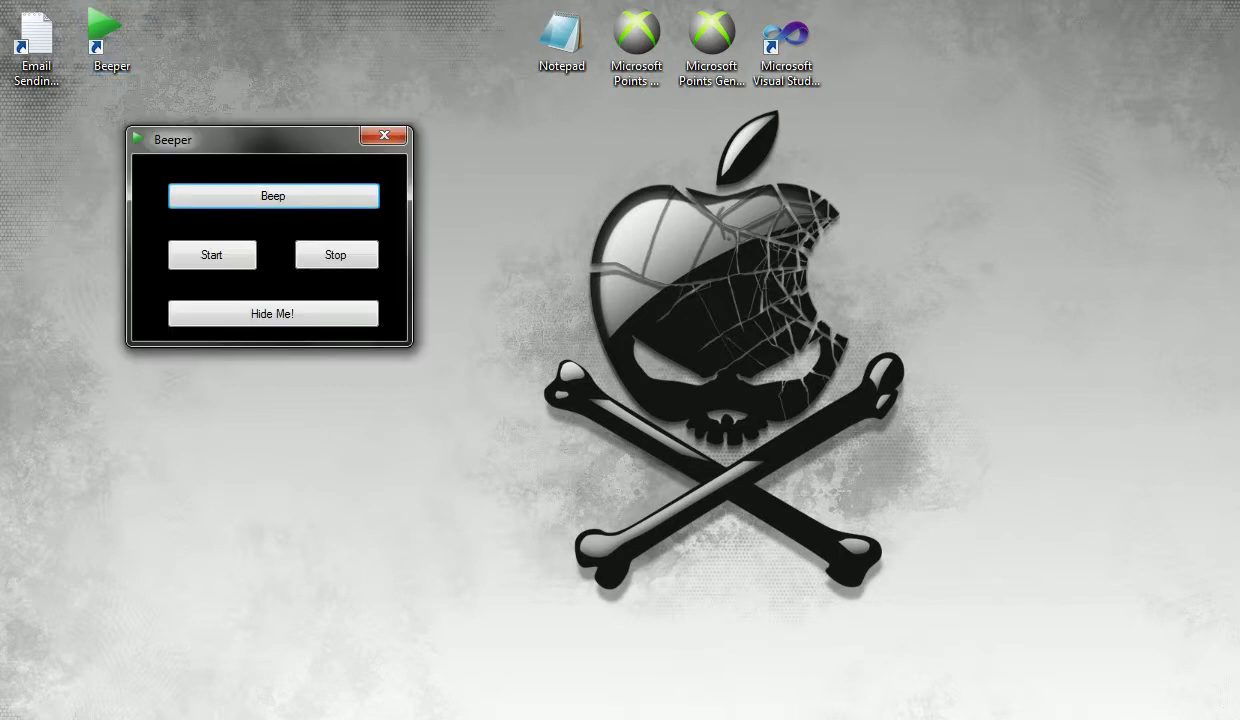